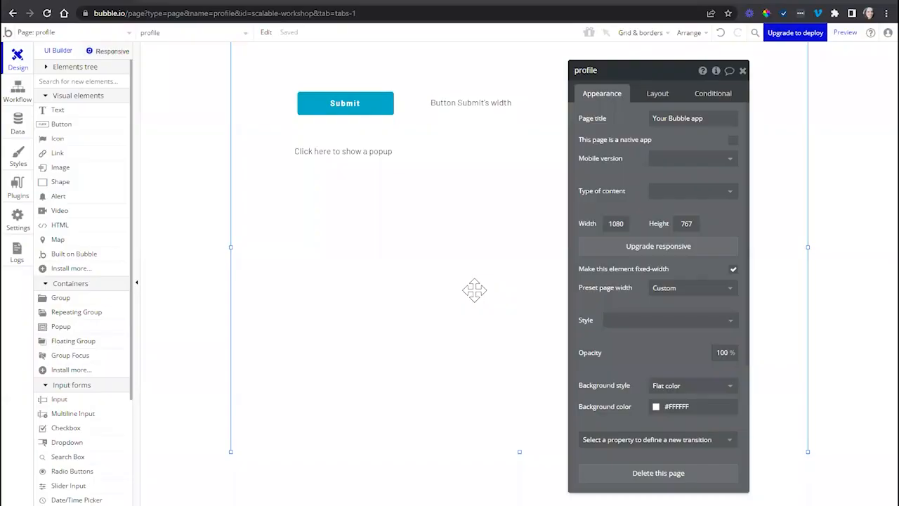
pyautogui.moveTo(376, 107)
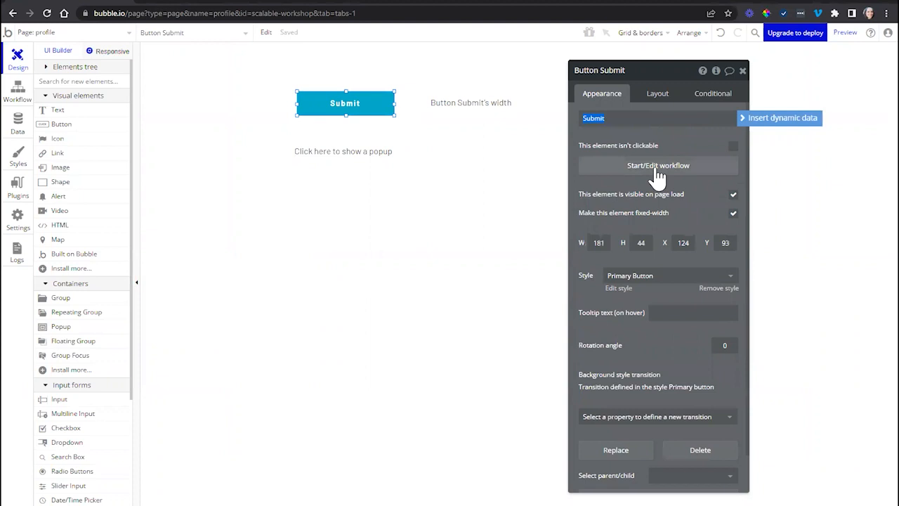
# Reveal the index page referenced by Button Submit's Go to page index action.
pyautogui.click(658, 166)
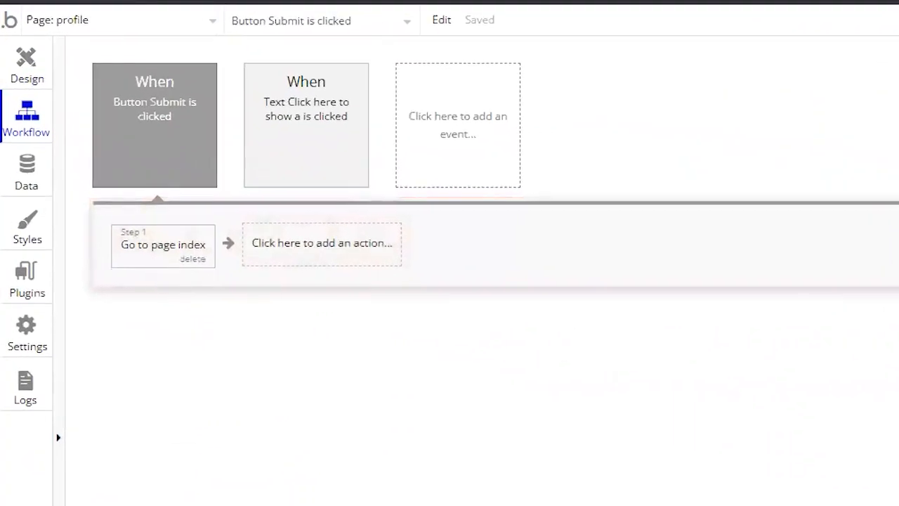
pyautogui.click(163, 247)
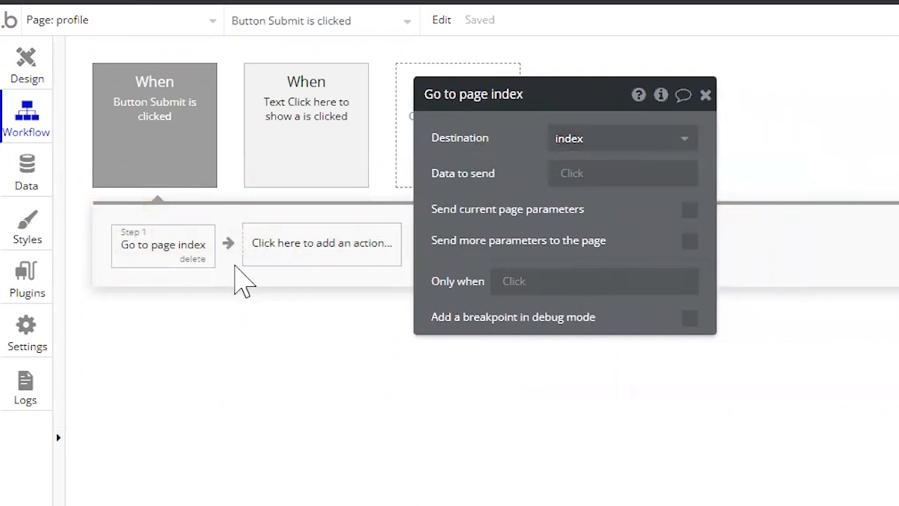
pyautogui.moveTo(190, 204)
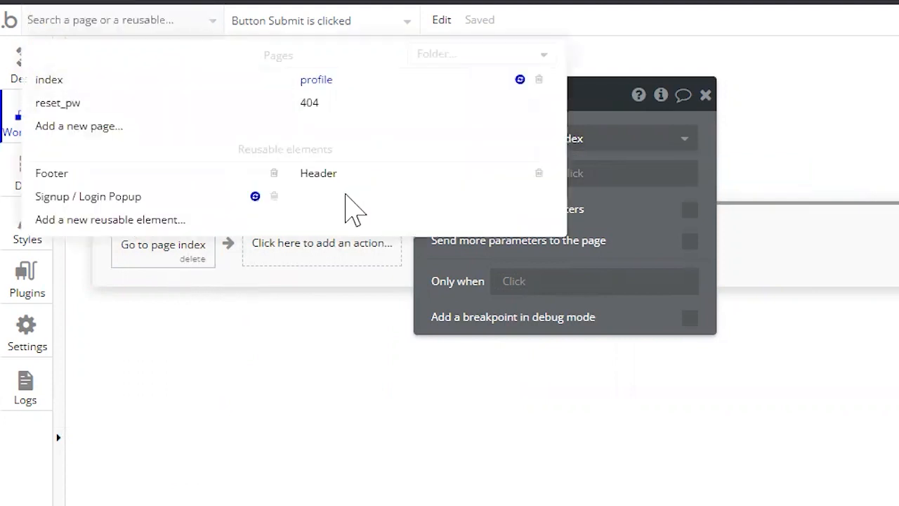
pyautogui.moveTo(280, 160)
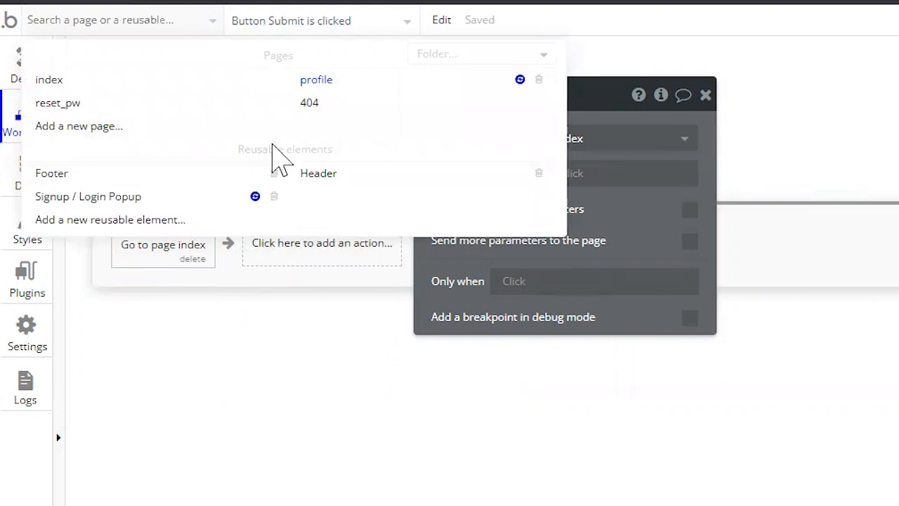
pyautogui.moveTo(222, 339)
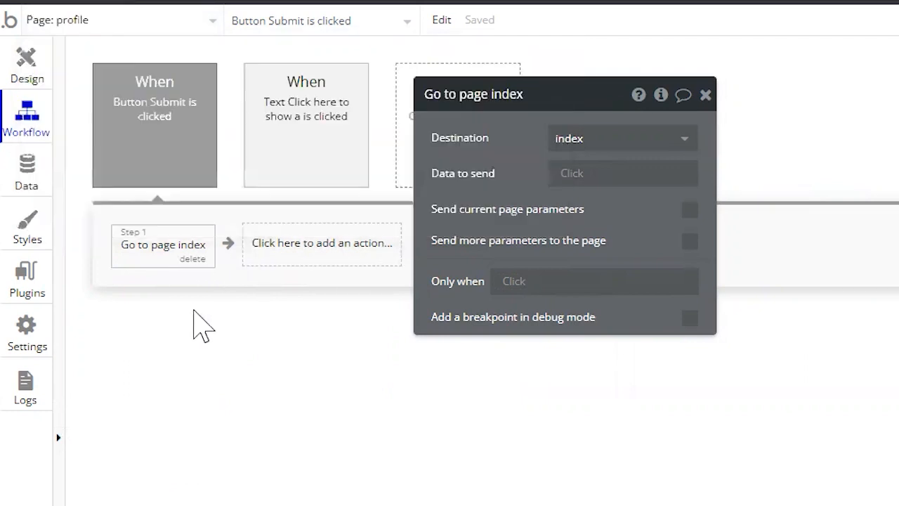
pyautogui.rightClick(163, 245)
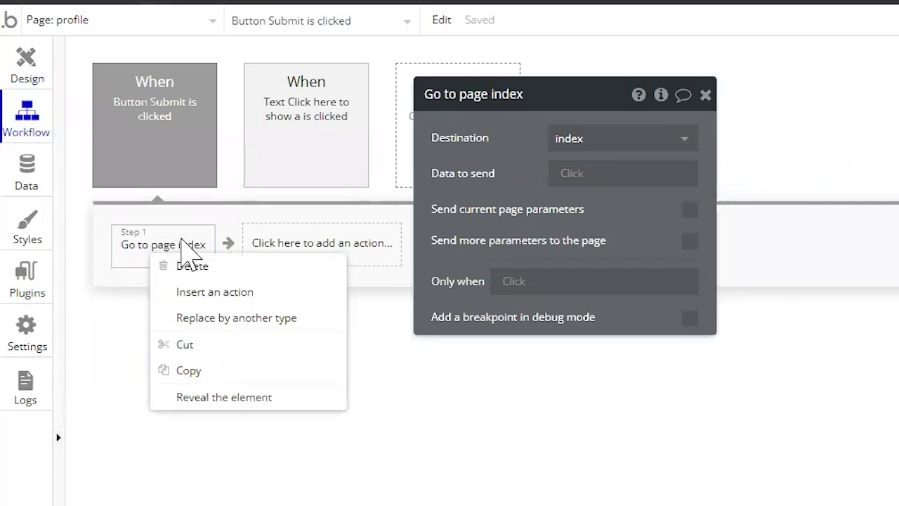
pyautogui.moveTo(224, 396)
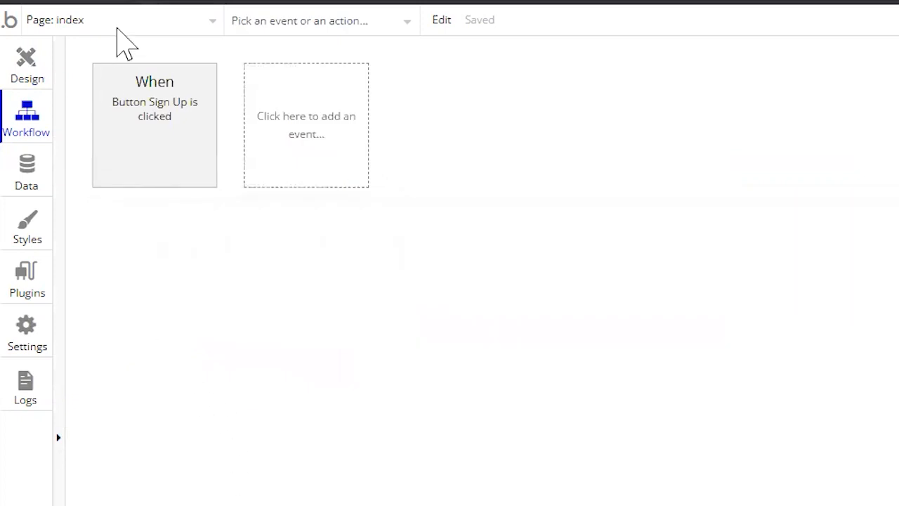
# Return to the profile page and select the 'Button Submit's width' text's expression.
pyautogui.click(26, 63)
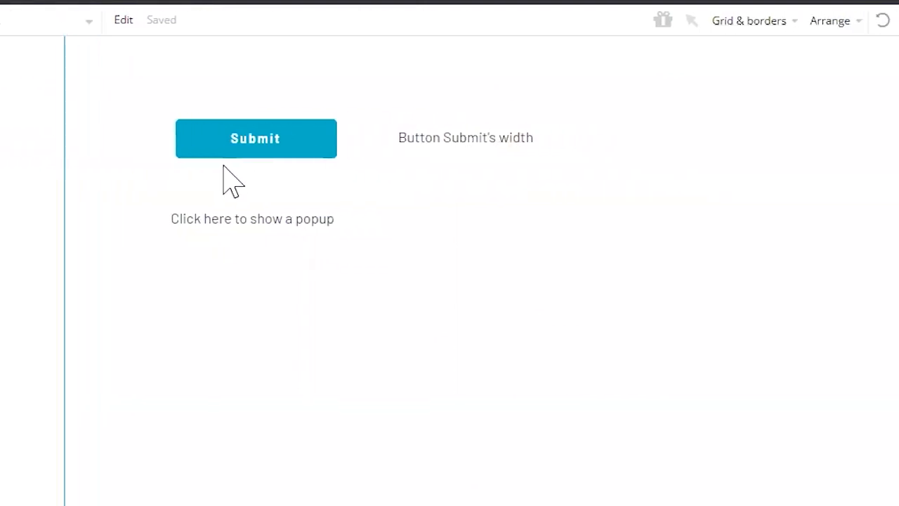
pyautogui.click(465, 138)
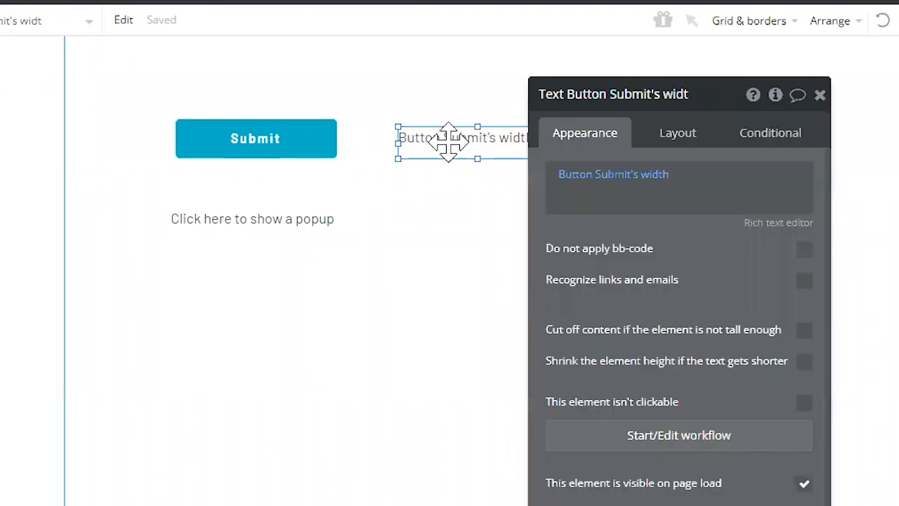
pyautogui.click(256, 137)
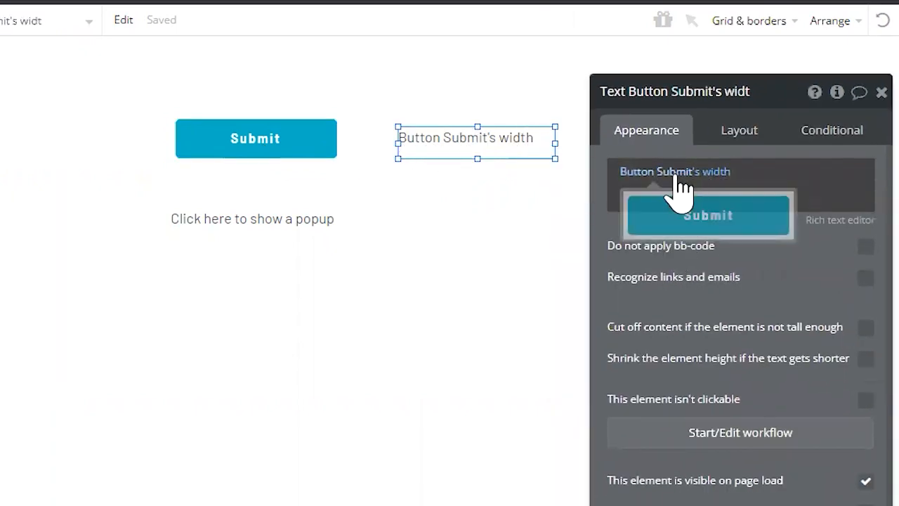
pyautogui.click(674, 171)
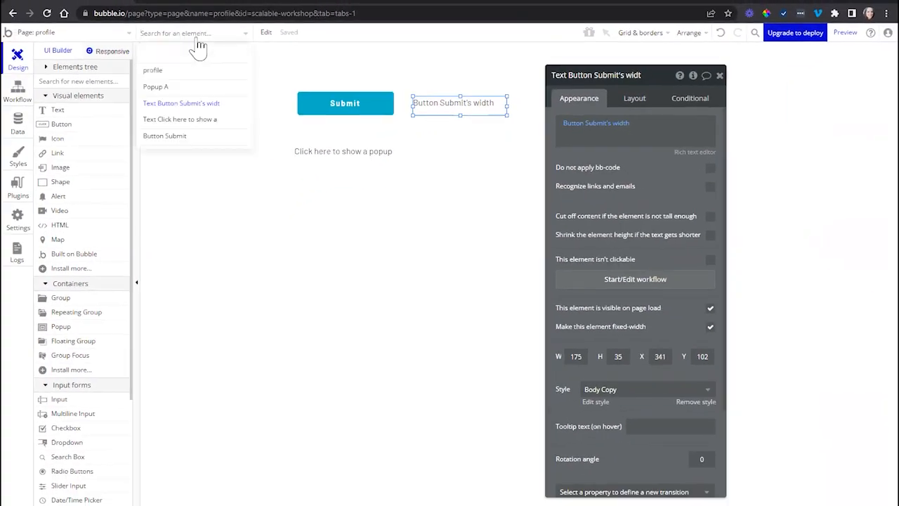
pyautogui.moveTo(191, 57)
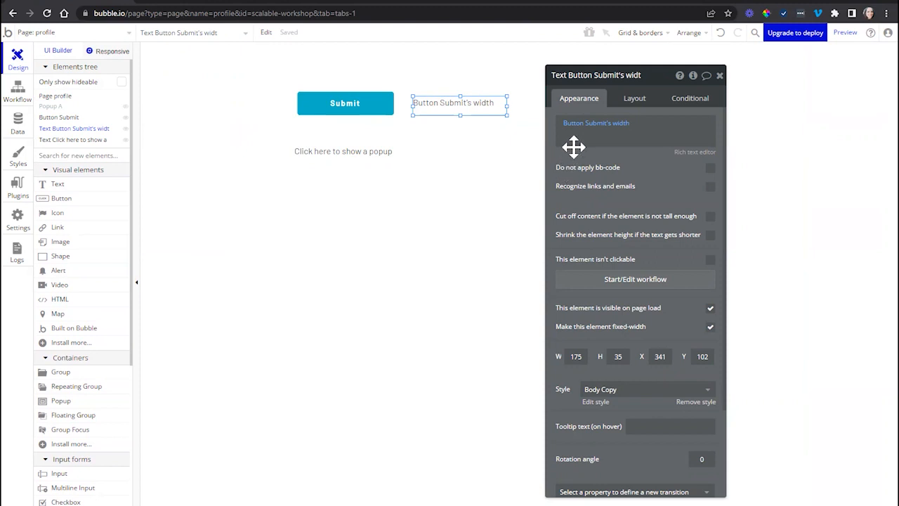
# Reveal the Submit button referenced by the width expression.
pyautogui.rightClick(584, 129)
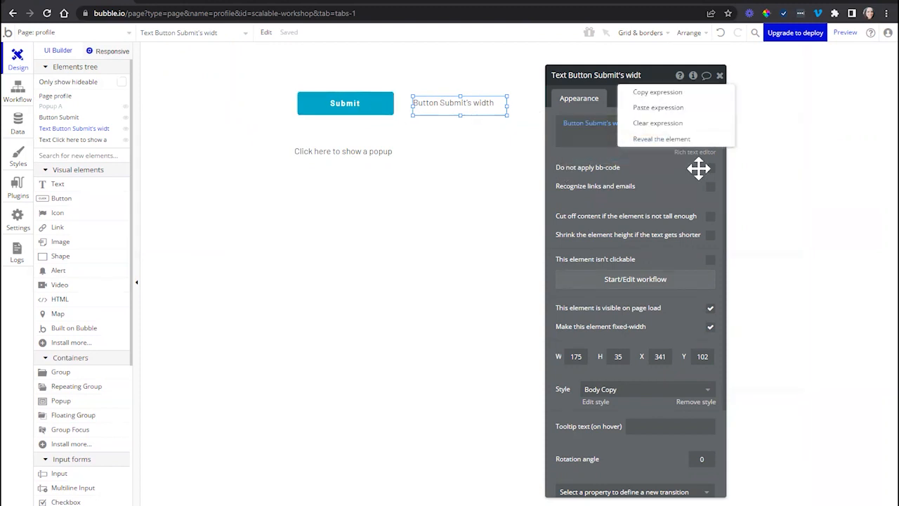
pyautogui.click(345, 103)
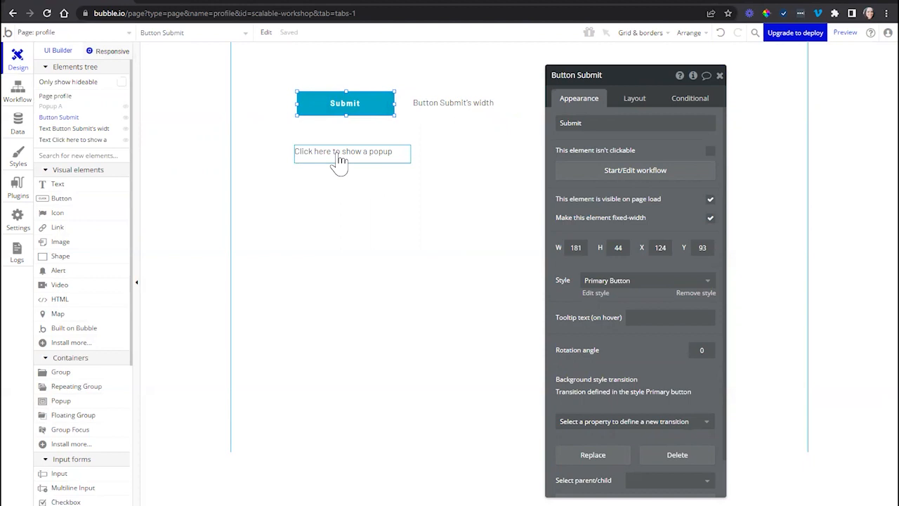
# Reveal Popup A from the popup text's Show Popup A workflow action.
pyautogui.click(351, 152)
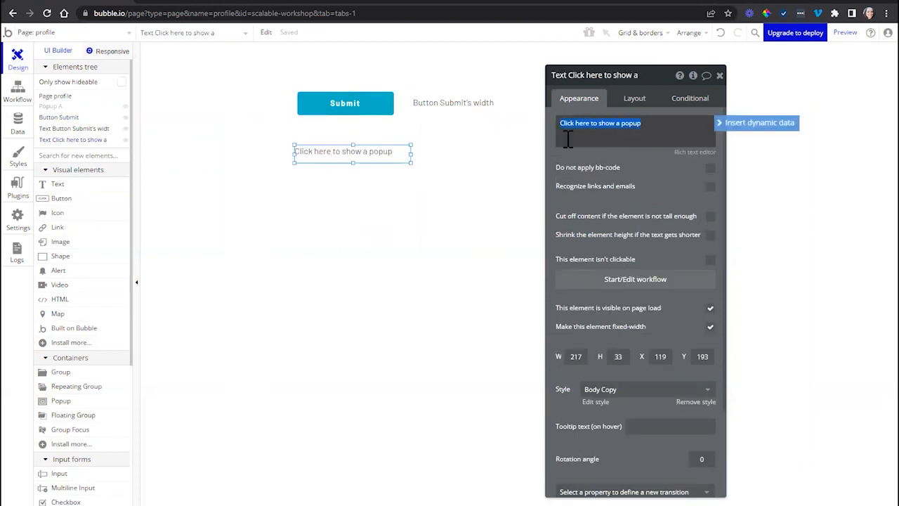
pyautogui.click(17, 91)
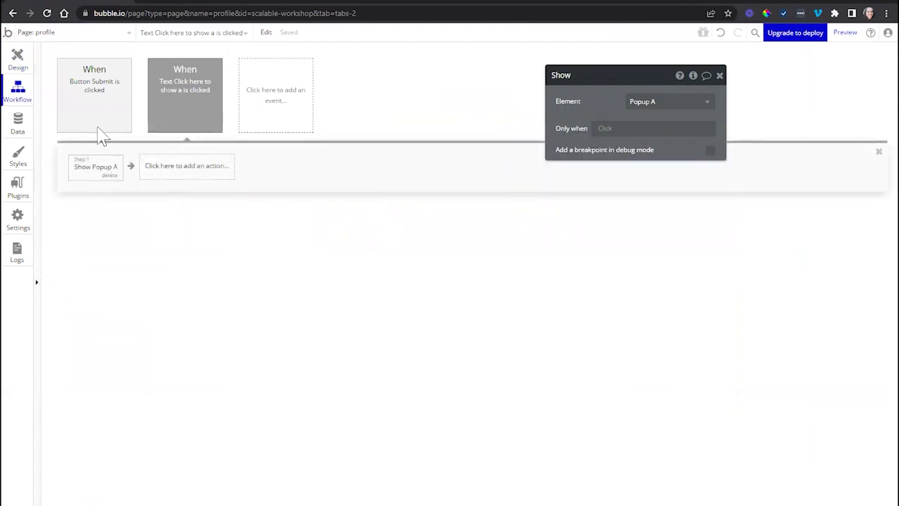
pyautogui.click(18, 59)
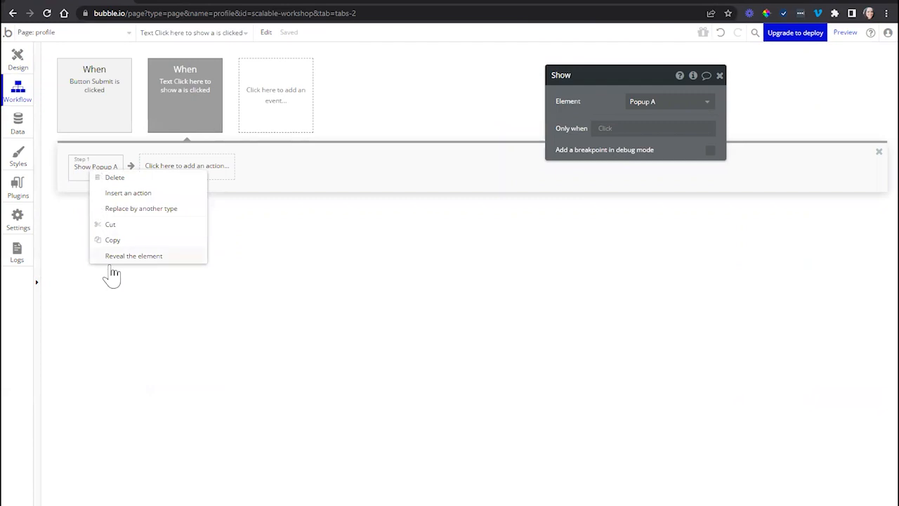
pyautogui.click(133, 256)
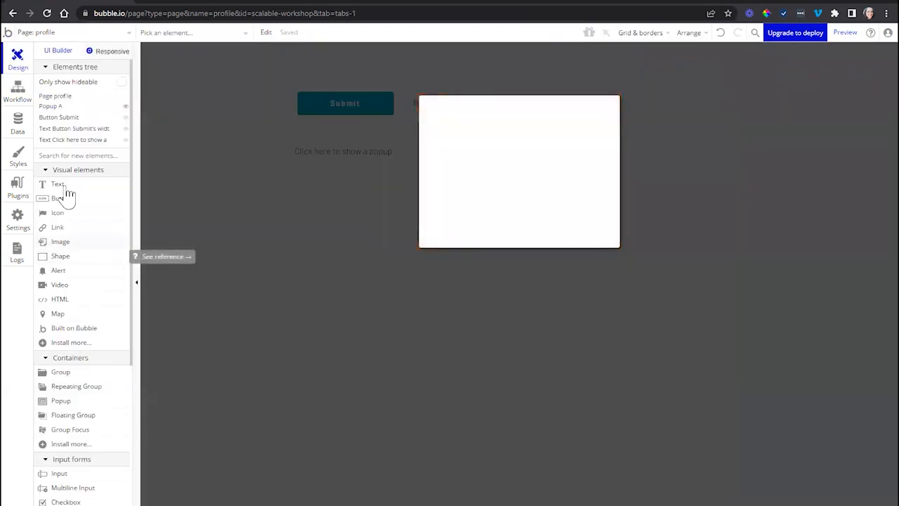
# Return to the profile page's Design view showing the width text.
pyautogui.click(16, 87)
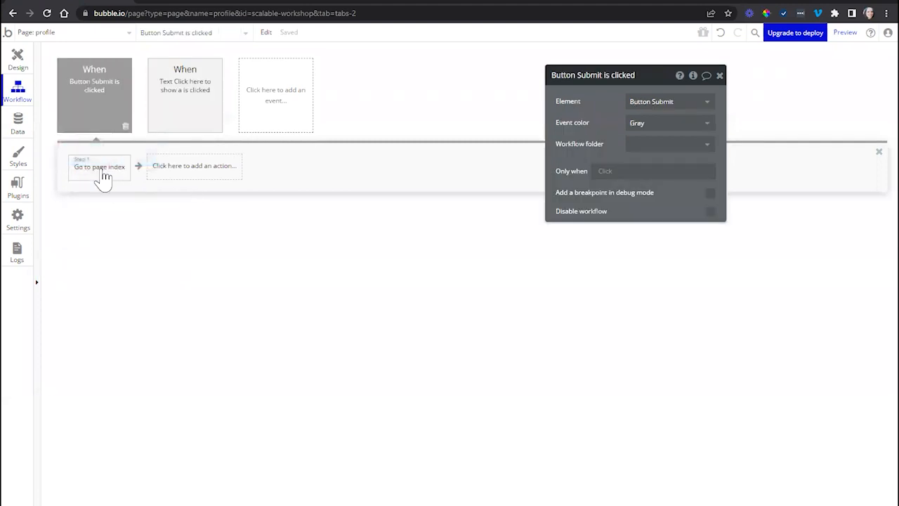
pyautogui.click(18, 67)
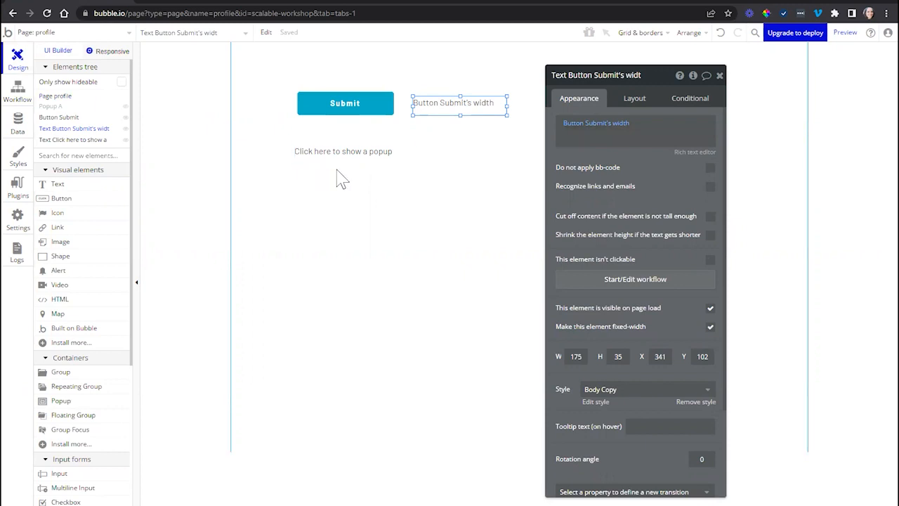
pyautogui.moveTo(344, 180)
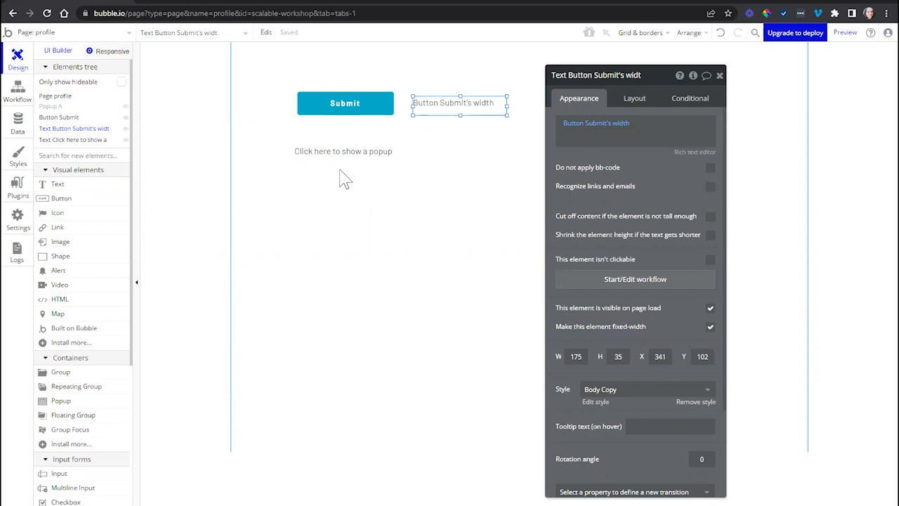
pyautogui.moveTo(348, 163)
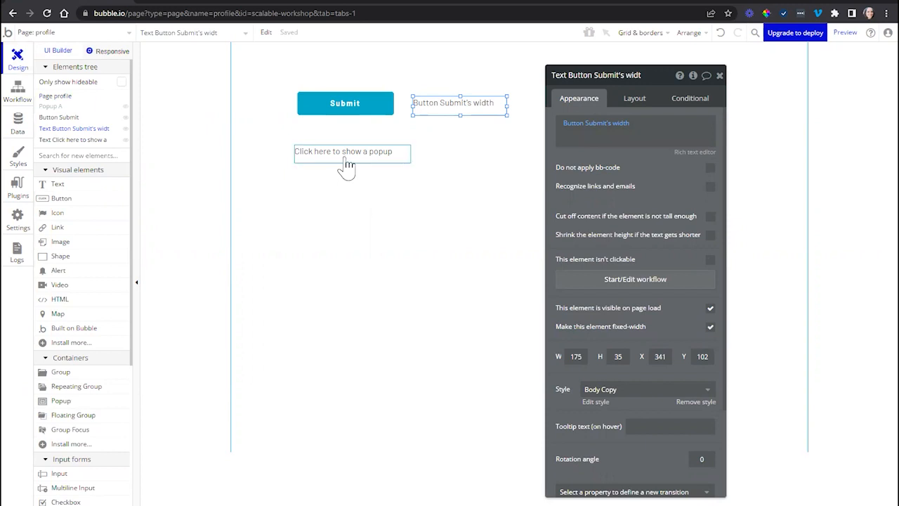
# Reveal Popup A again from the Show Popup A action via right-click menus.
pyautogui.rightClick(346, 152)
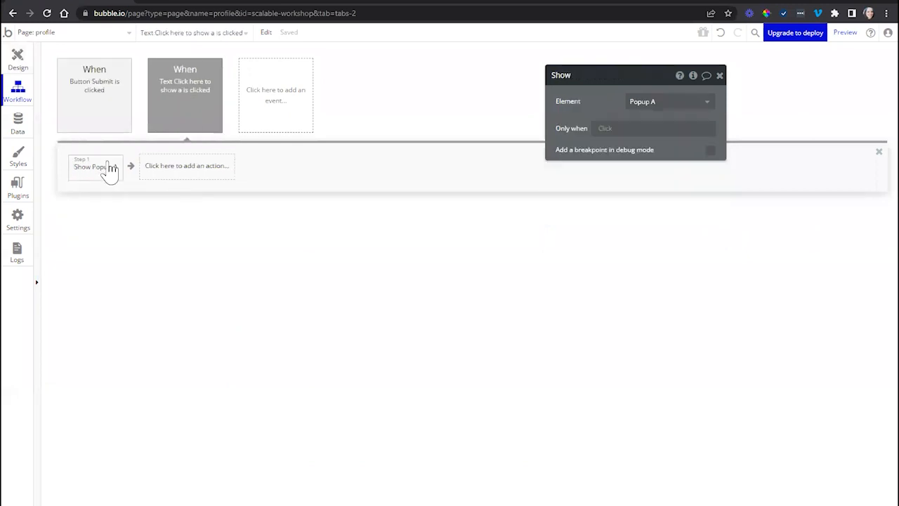
pyautogui.rightClick(95, 166)
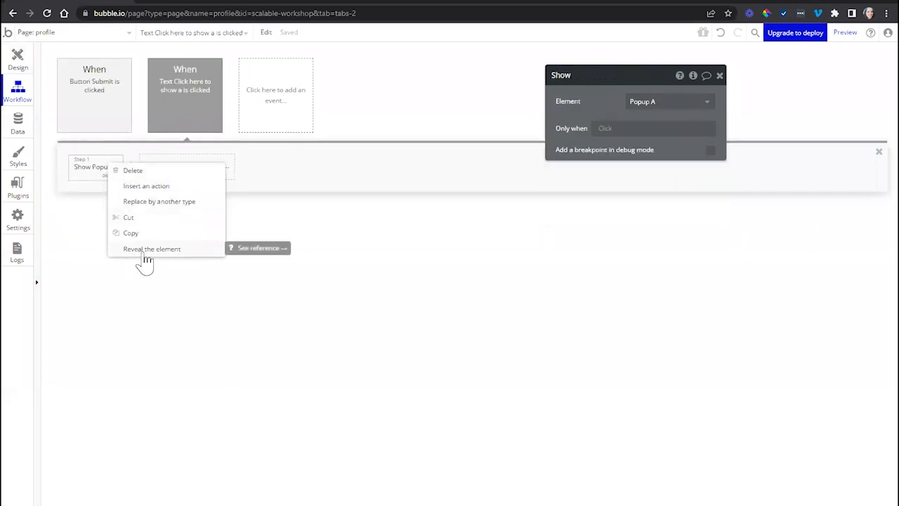
pyautogui.click(152, 248)
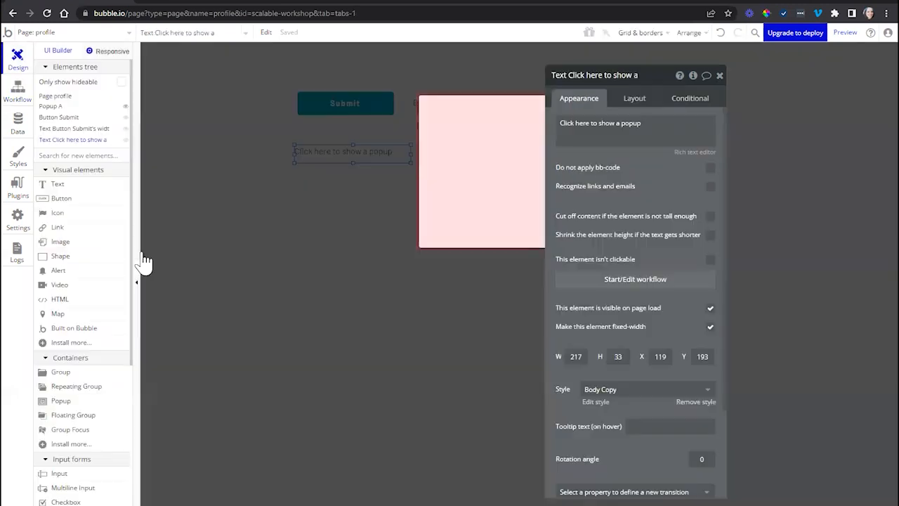